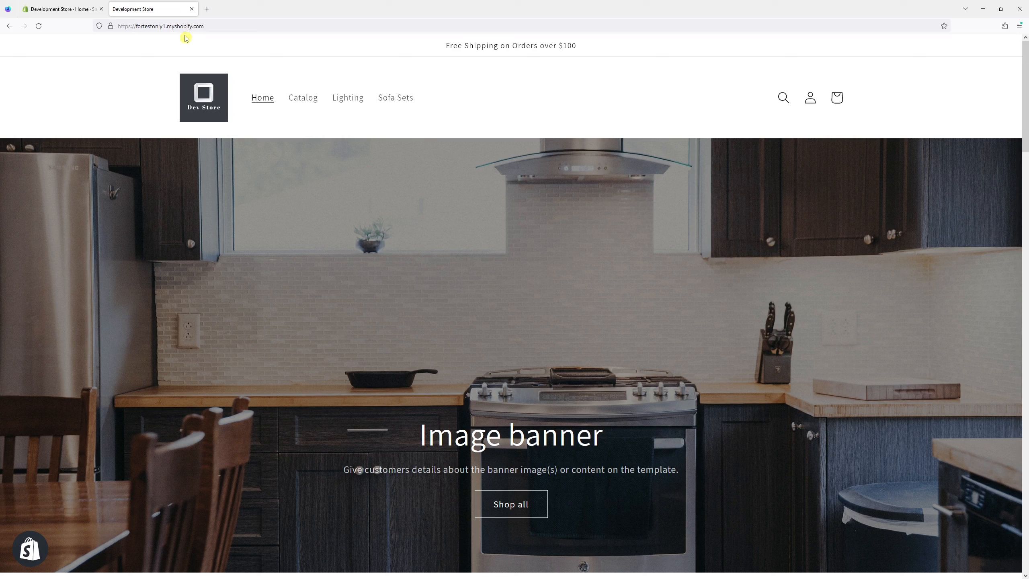
mouse_move(177, 45)
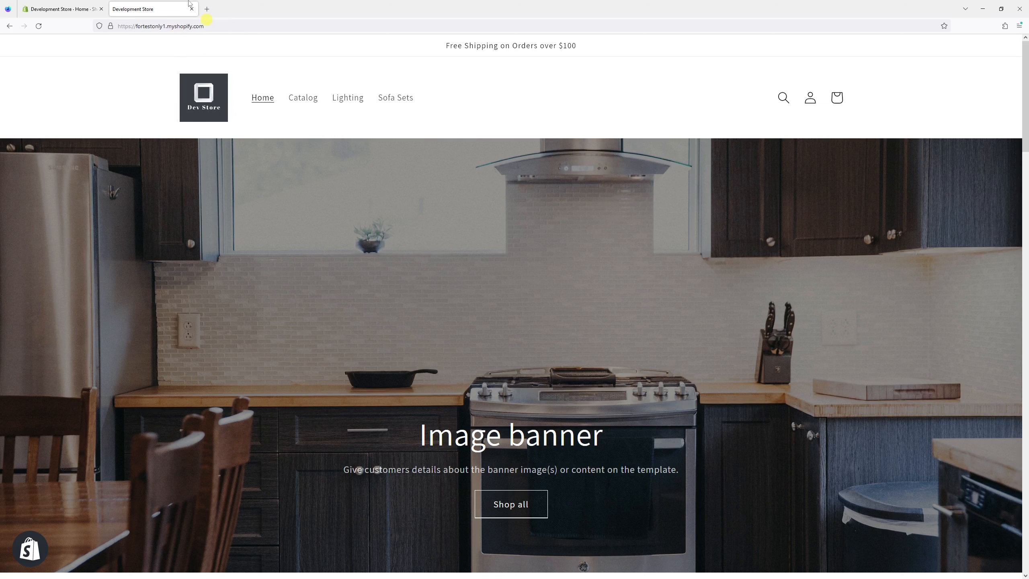
Open the Domains settings page showing fortestonly1.myshopify.com as the primary domain.
click(59, 8)
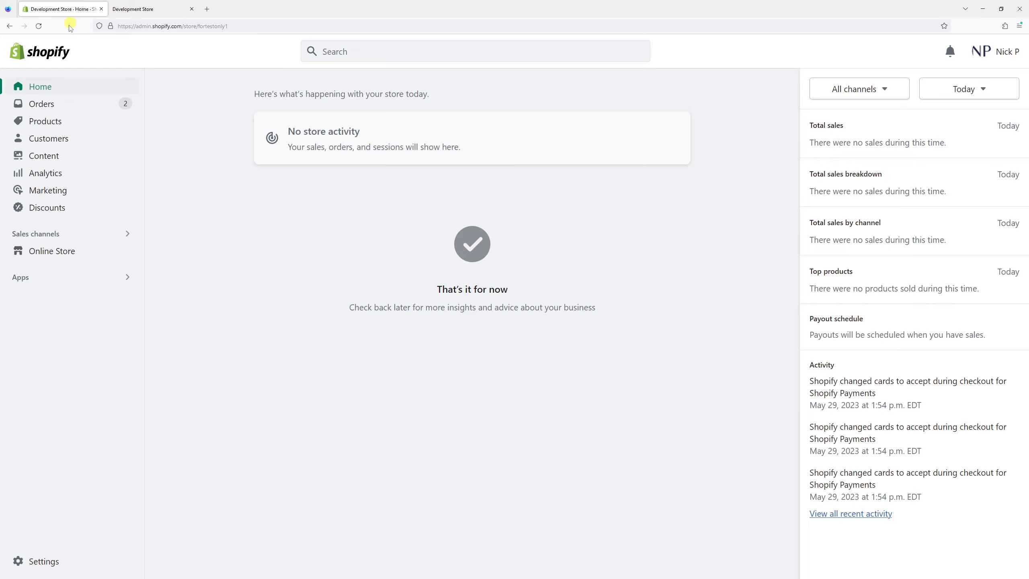
mouse_move(118, 345)
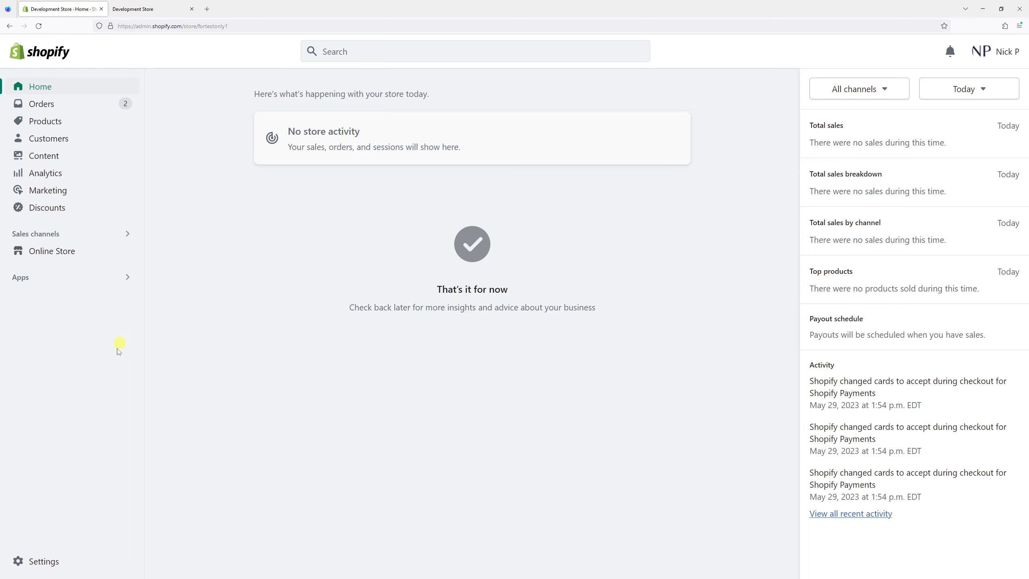
click(44, 561)
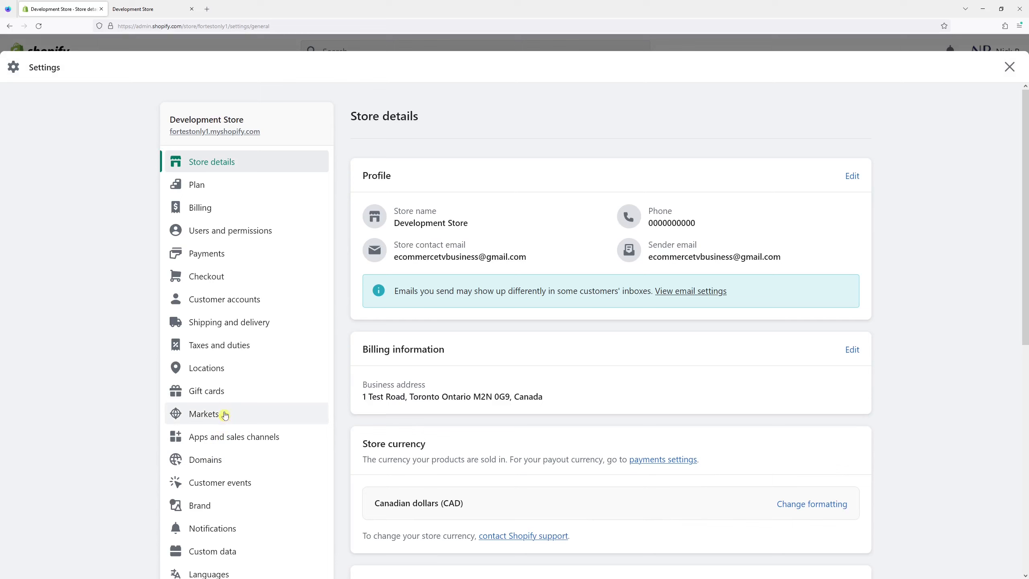
click(204, 459)
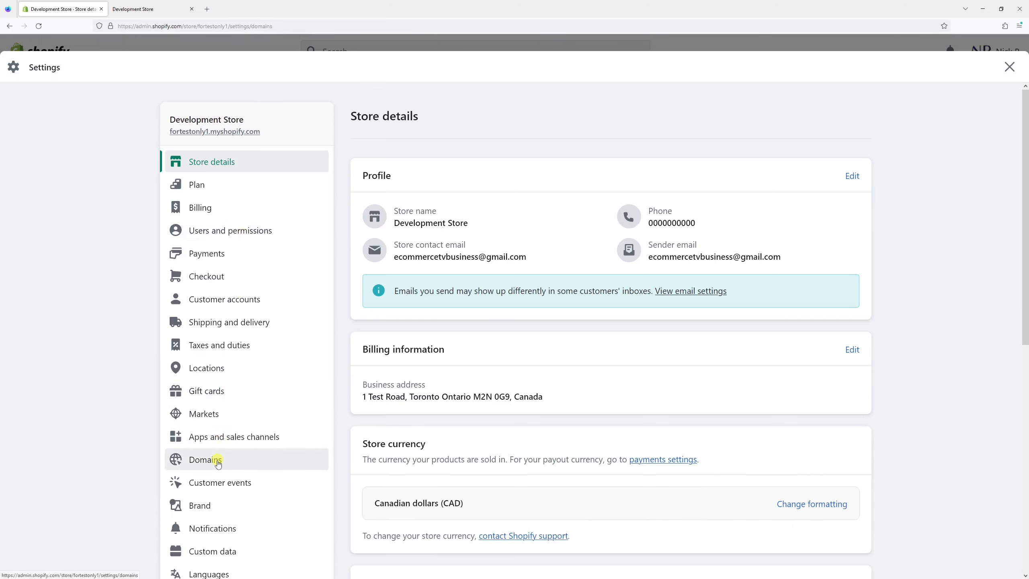
click(204, 459)
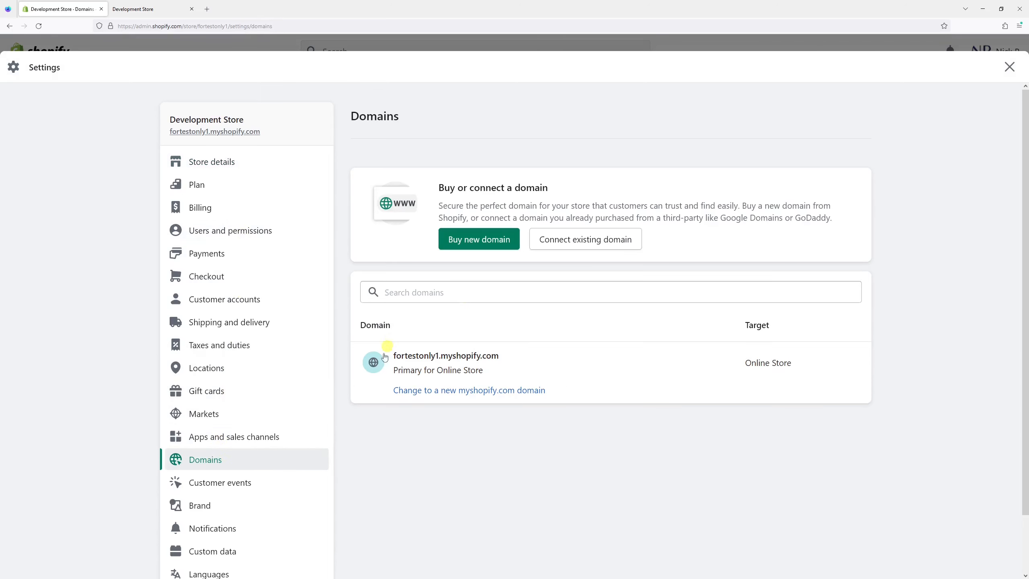
mouse_move(431, 412)
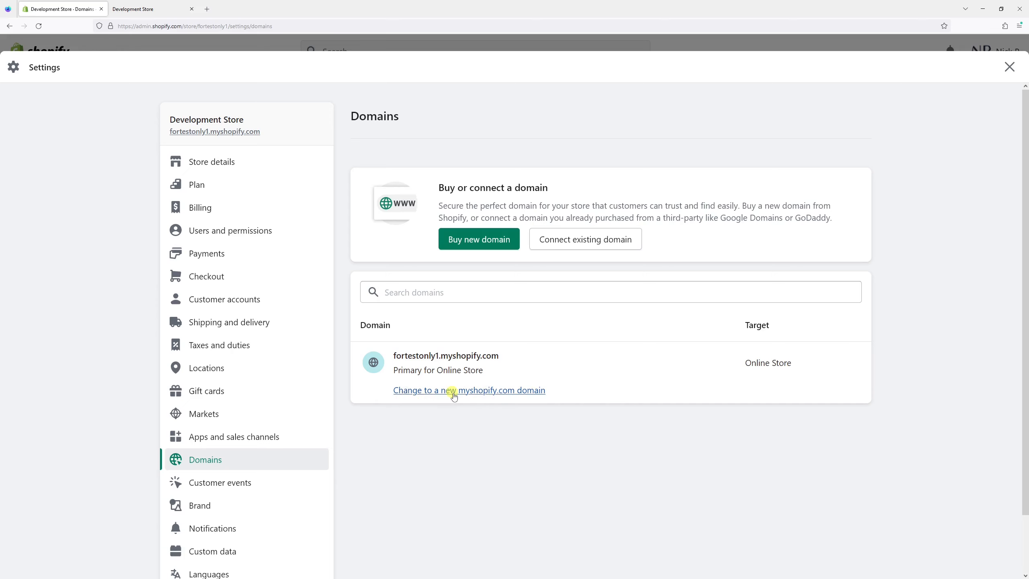
Rename the myshopify.com subdomain to 'ecommercetv' and check the storefront tab.
click(468, 390)
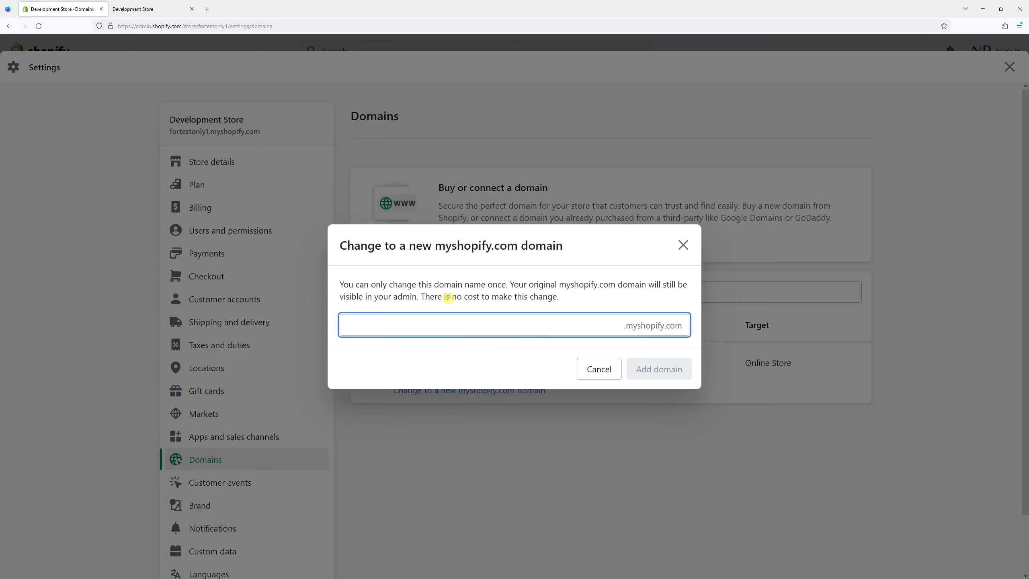
text(ecommercetv)
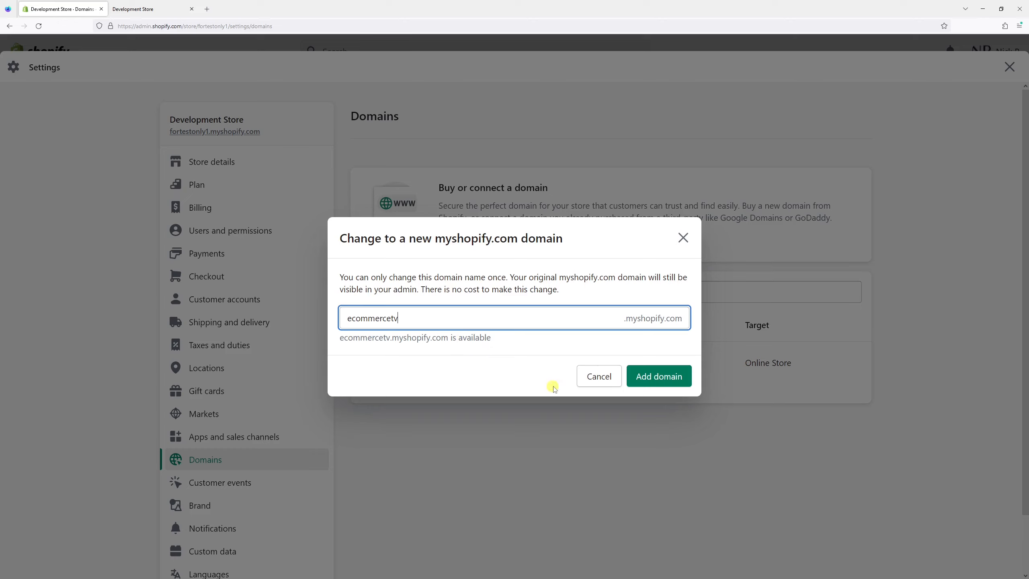
mouse_move(543, 376)
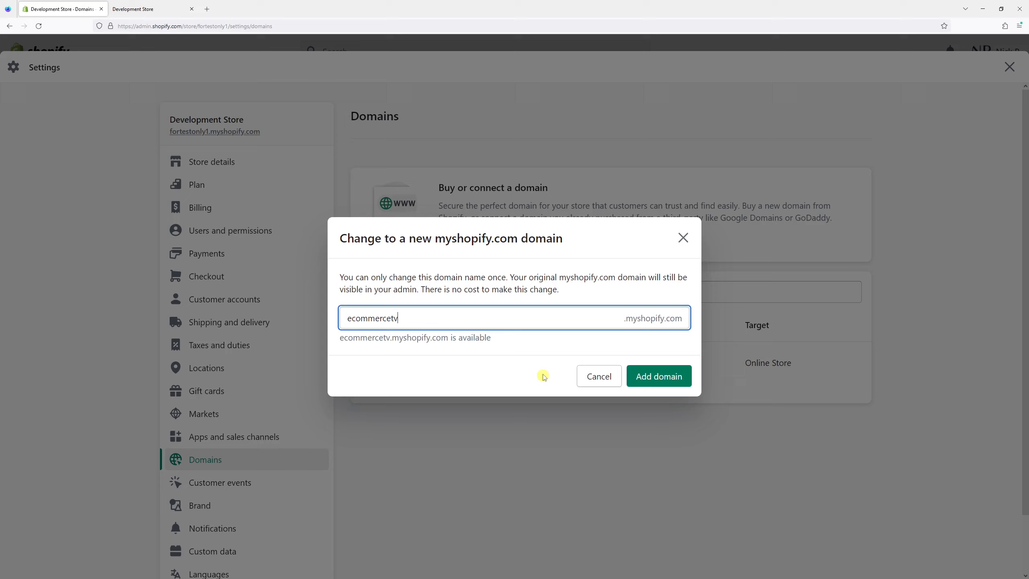
mouse_move(522, 333)
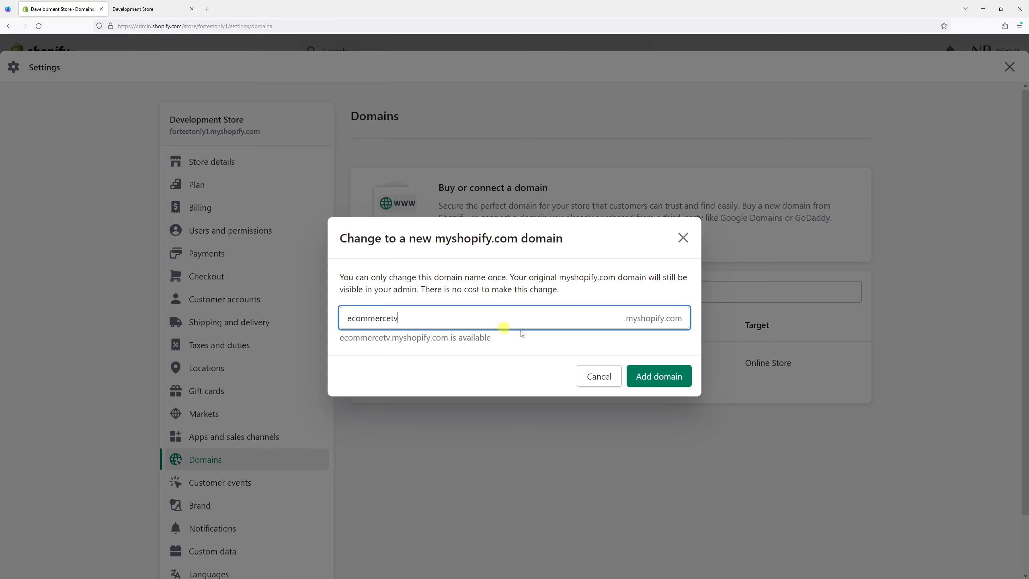
click(658, 376)
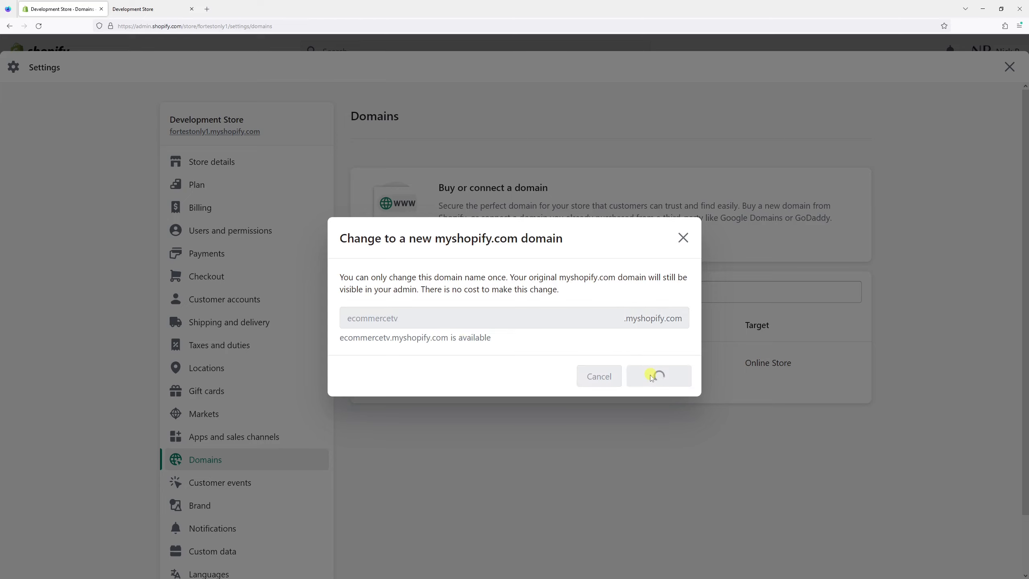
click(657, 376)
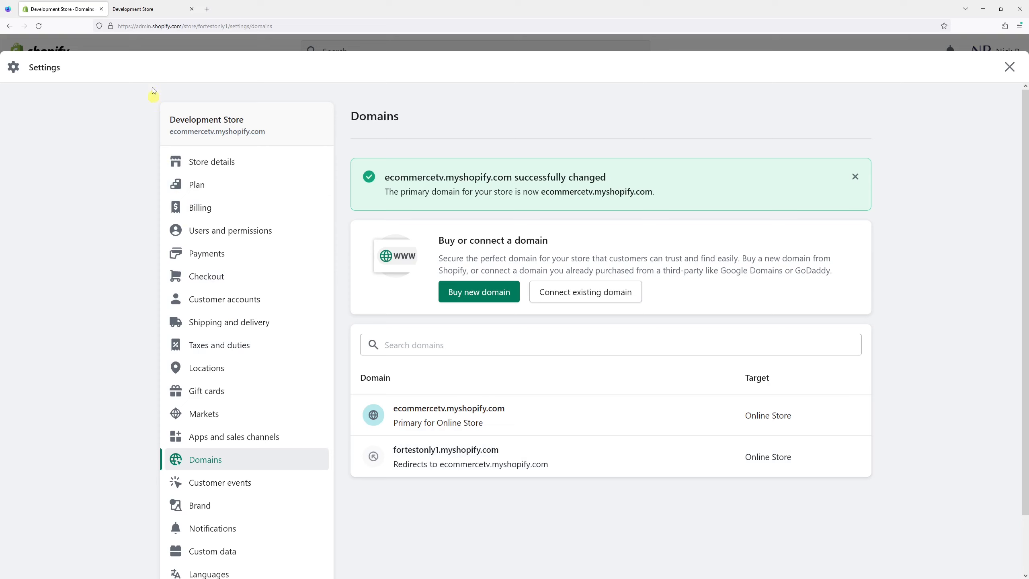
click(132, 8)
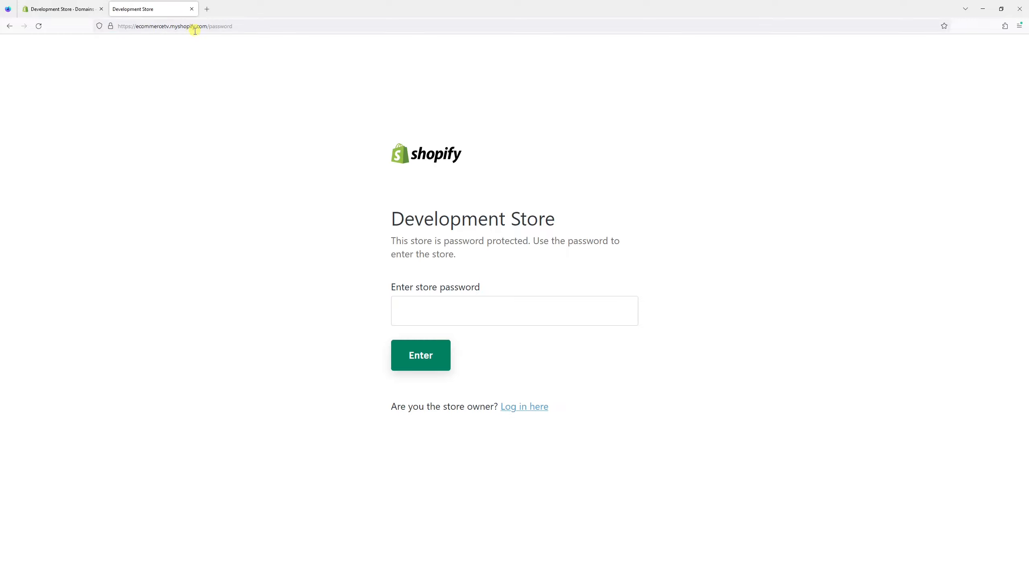
mouse_move(136, 26)
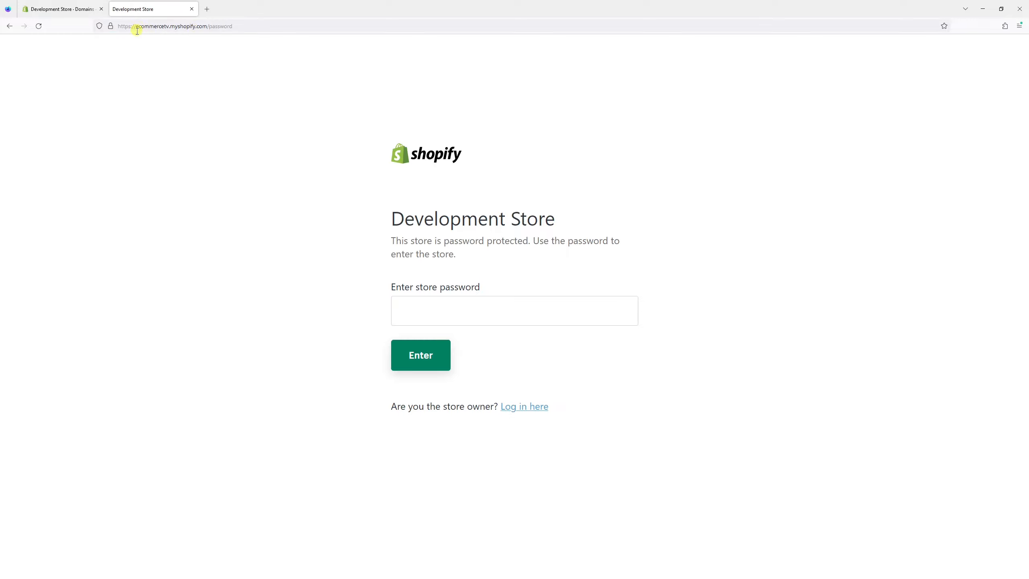